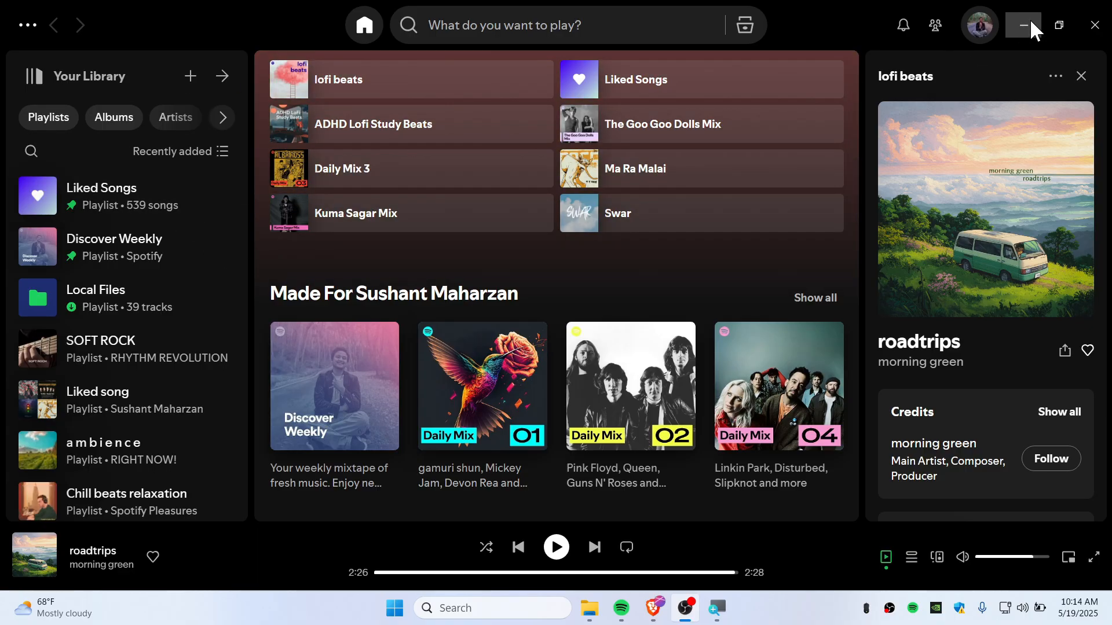
- Minimize Spotify and view the Spotify listing on the Microsoft Store website
click(1023, 24)
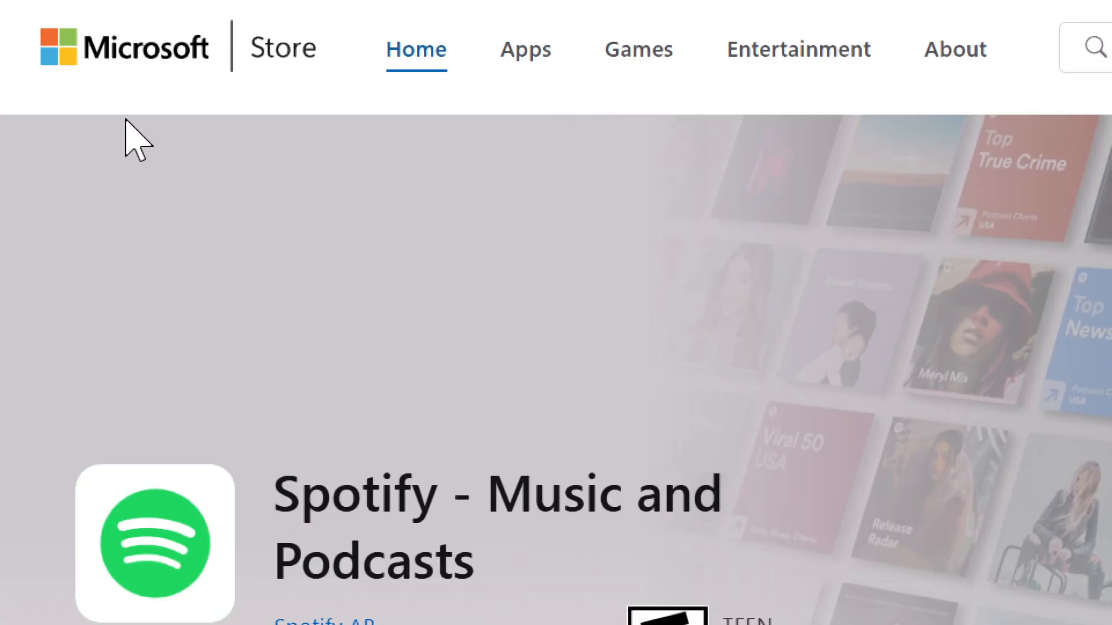
scroll(down, 3)
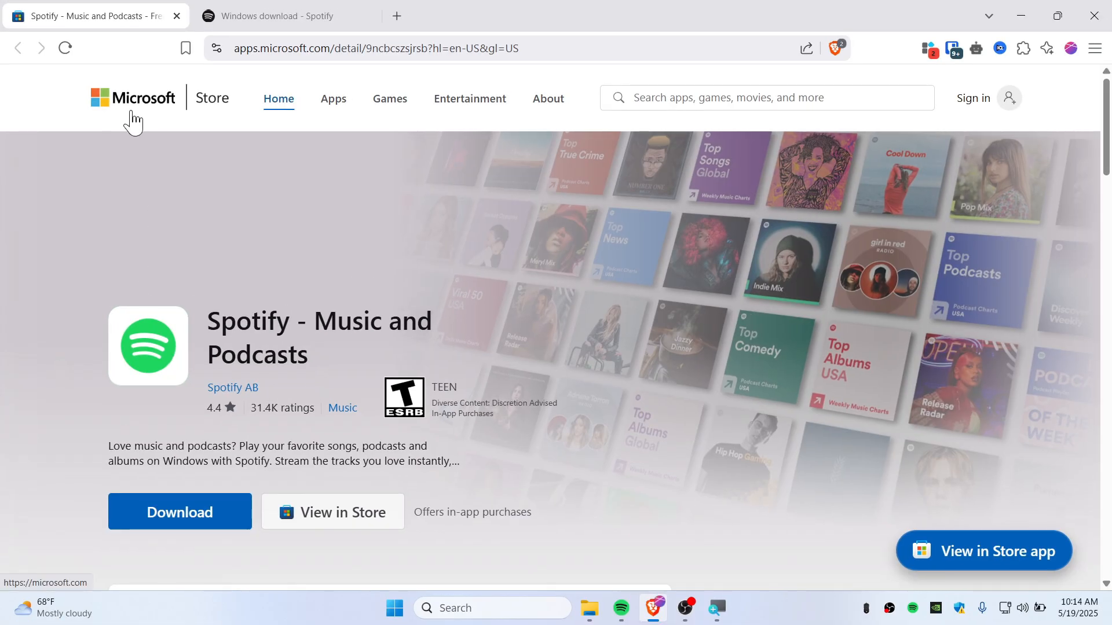
mouse_move(284, 16)
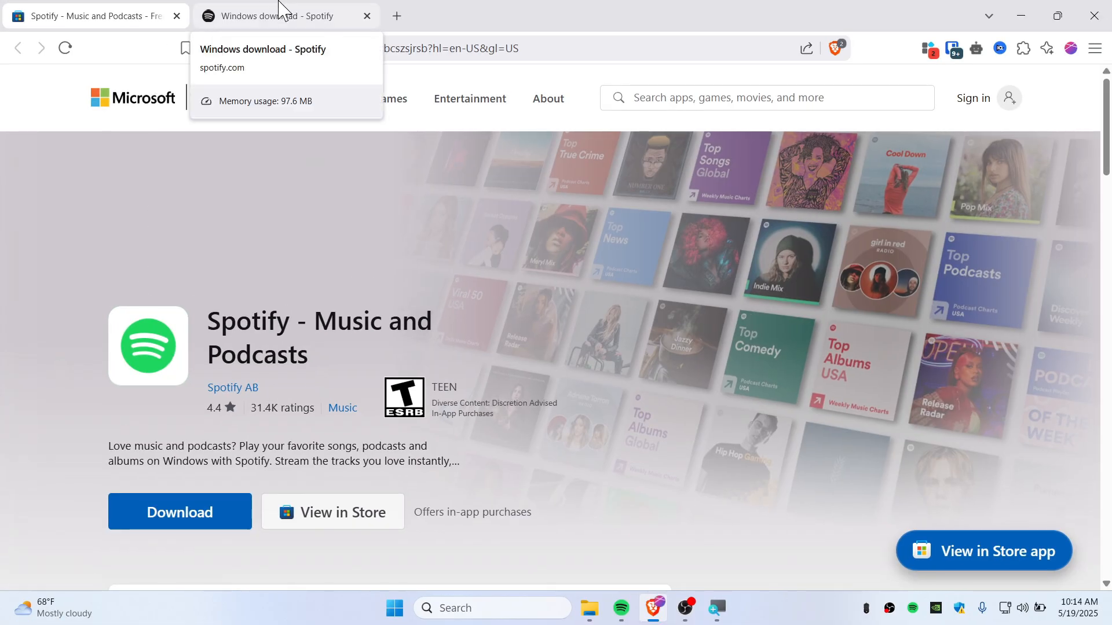
- Download SpotifySetup.exe directly from Spotify's Windows page and save it to Downloads
click(284, 15)
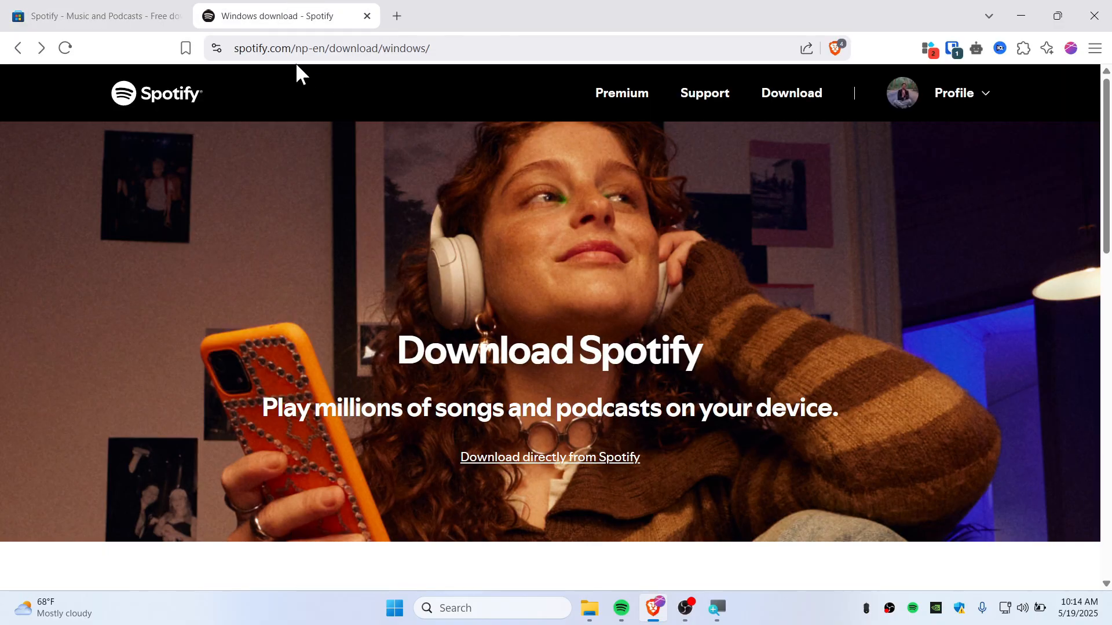
click(425, 48)
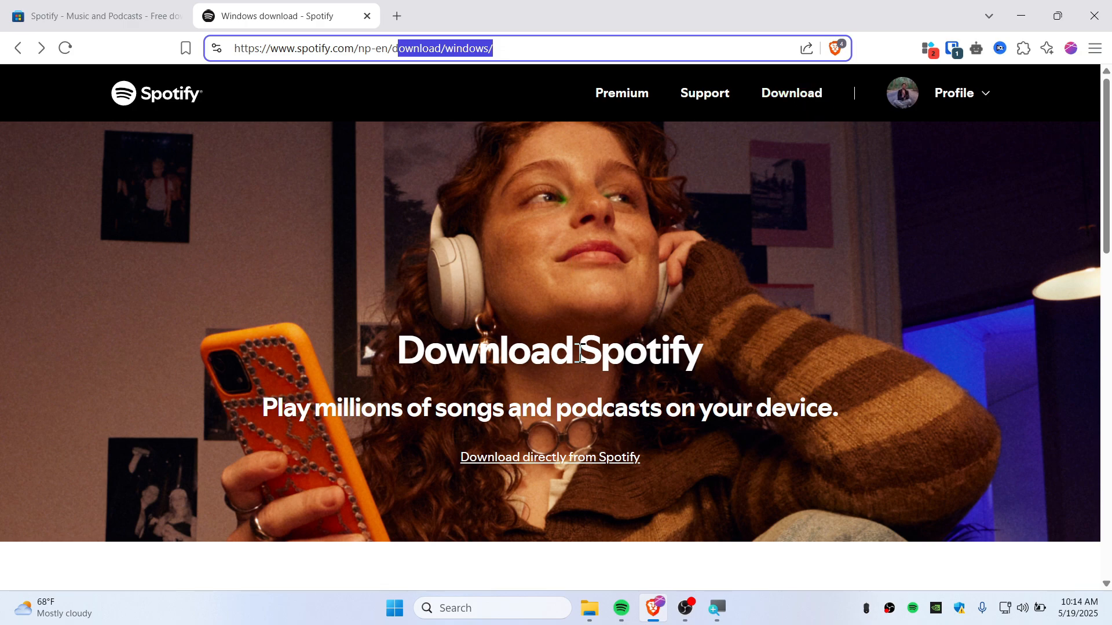
mouse_move(549, 478)
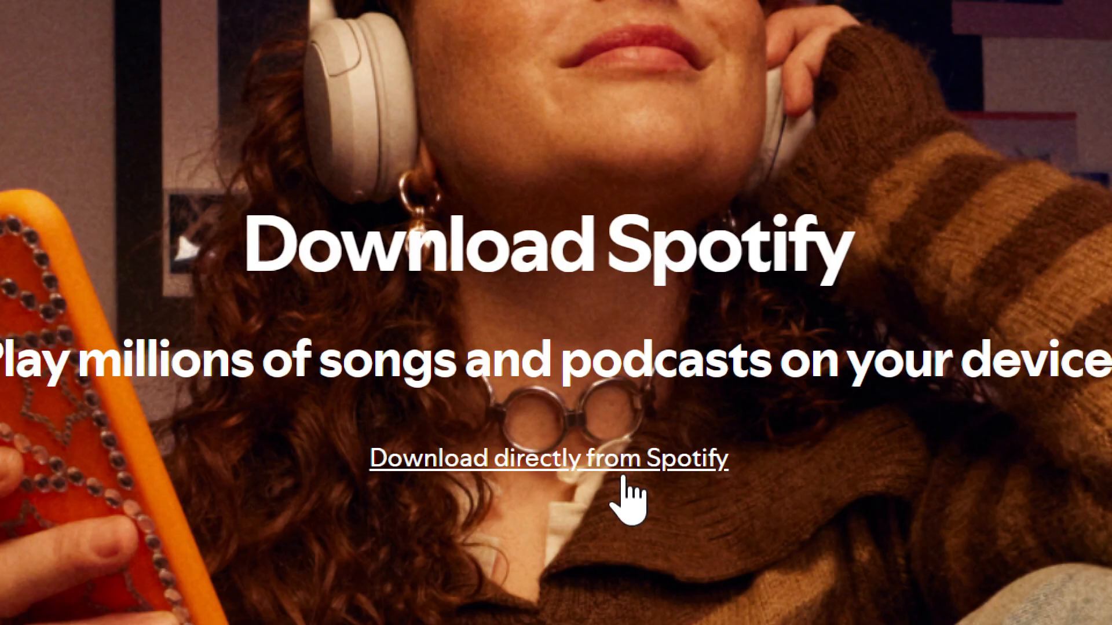
click(549, 458)
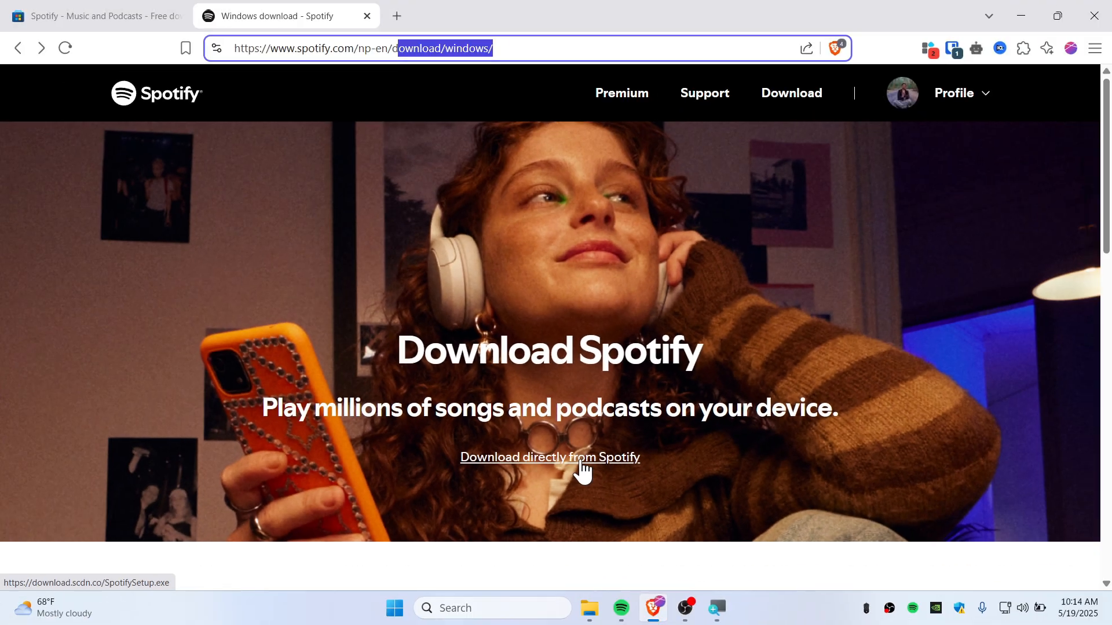
click(549, 457)
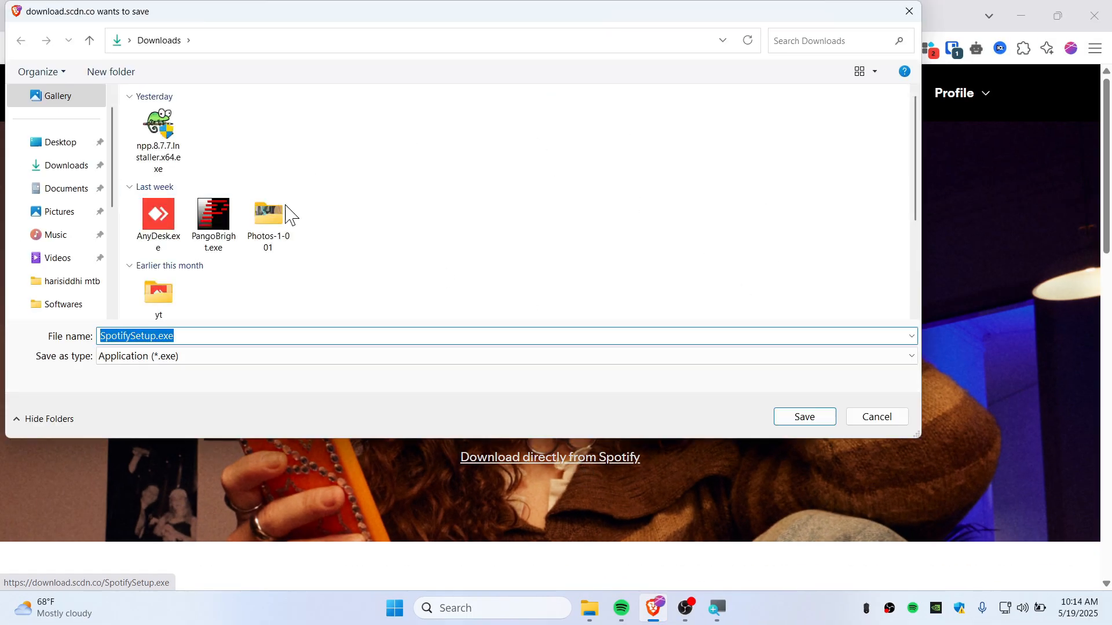
click(875, 416)
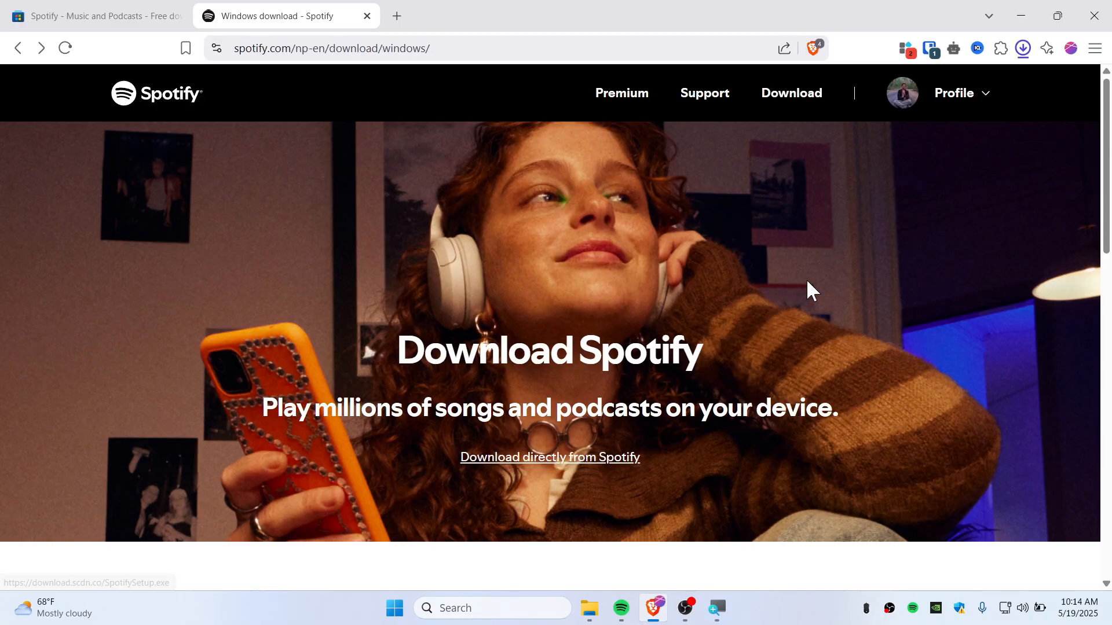
click(1023, 48)
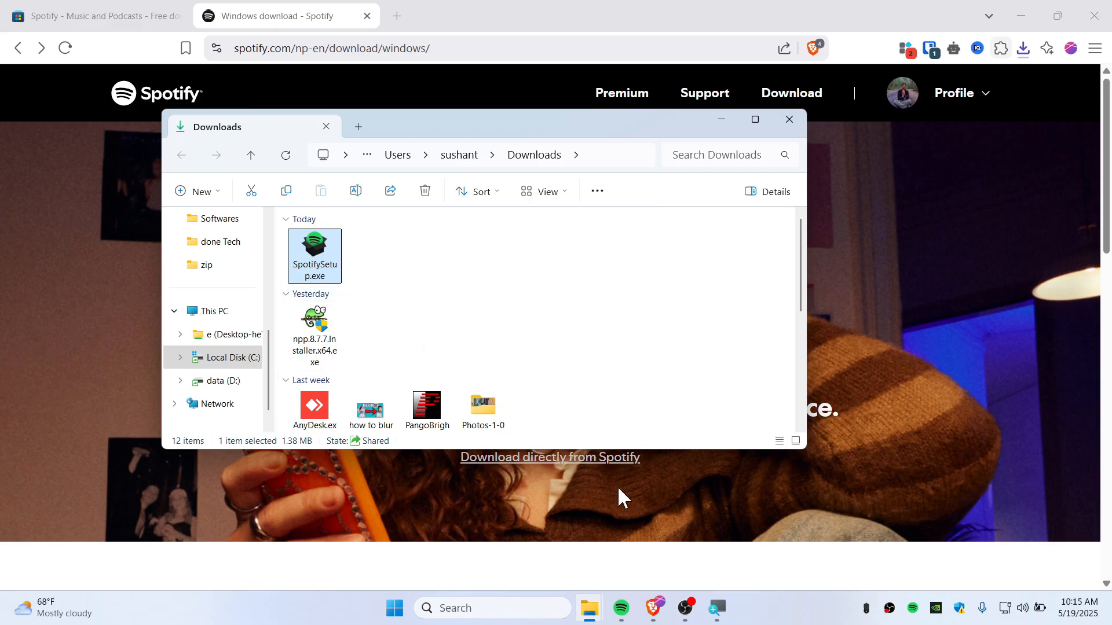
mouse_move(374, 249)
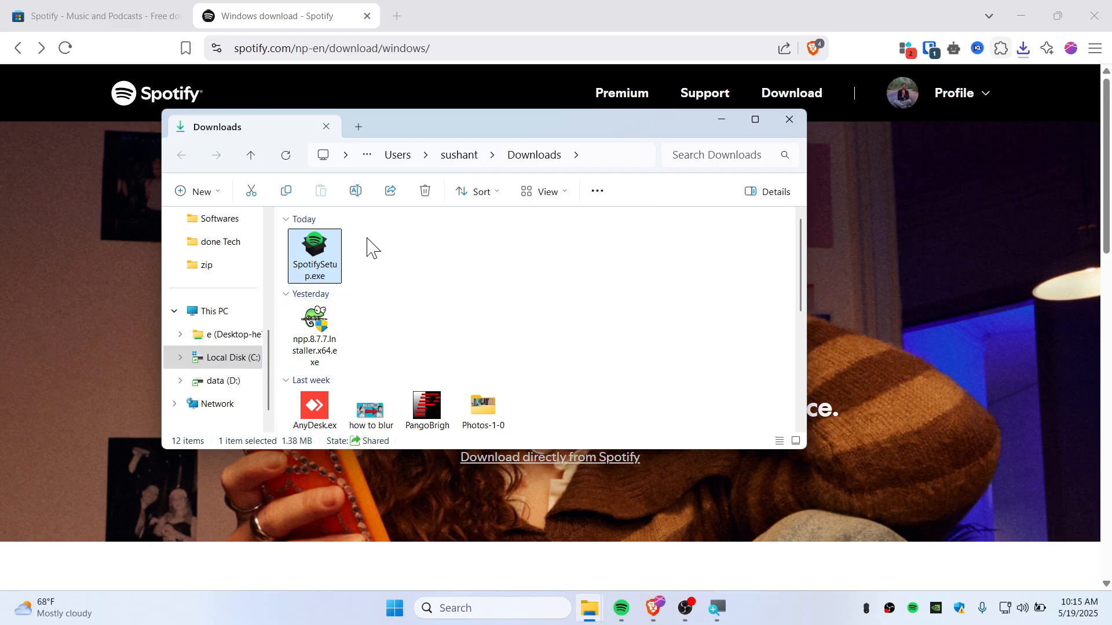
mouse_move(311, 251)
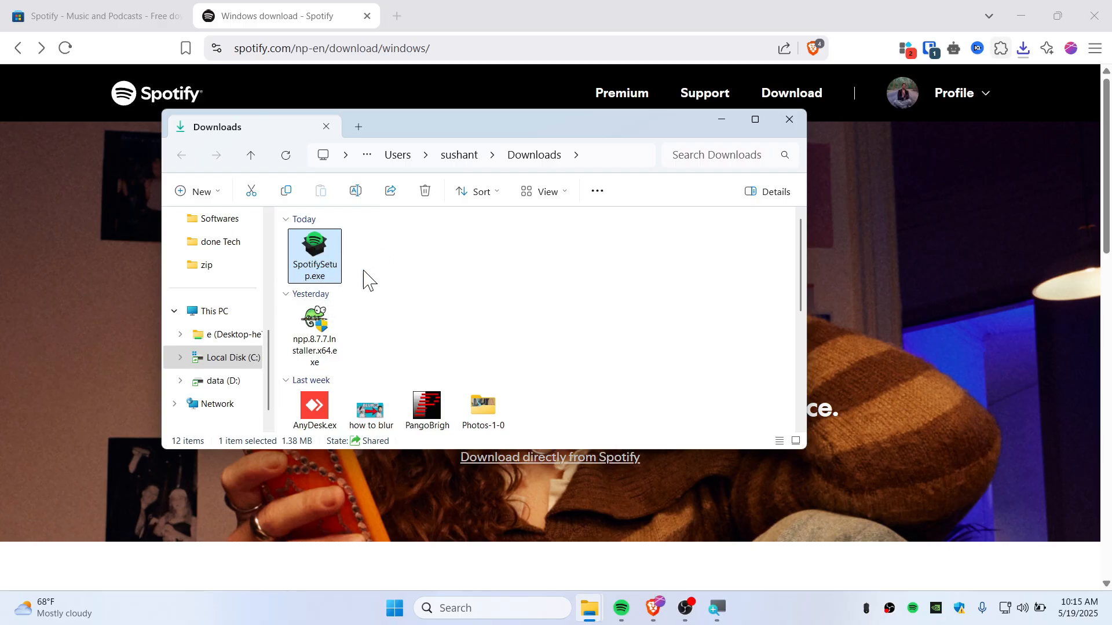
mouse_move(511, 228)
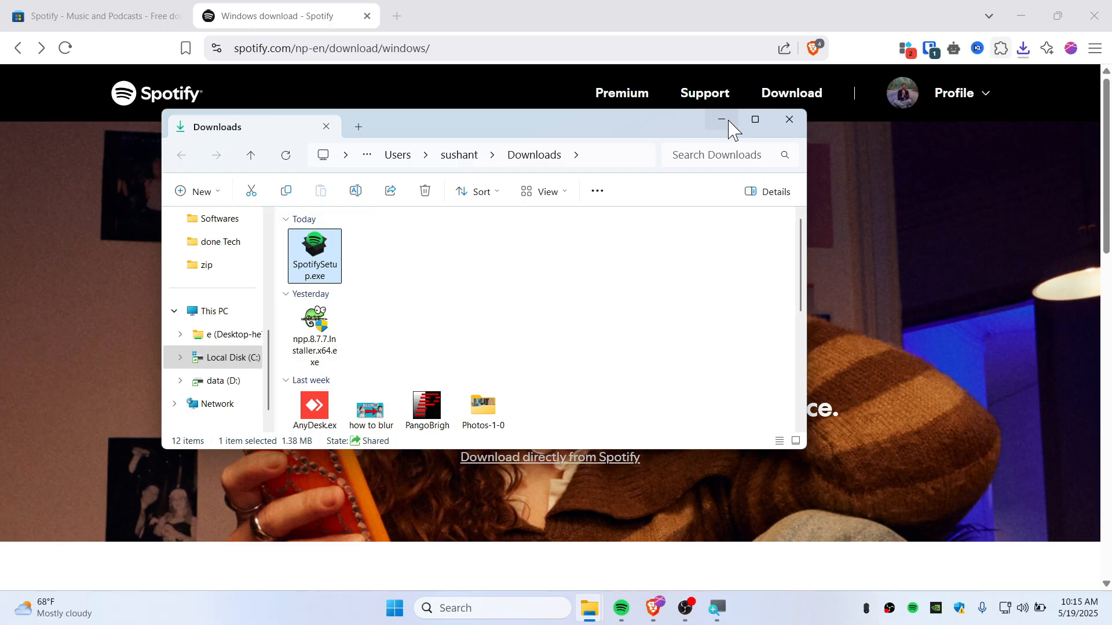
mouse_move(754, 120)
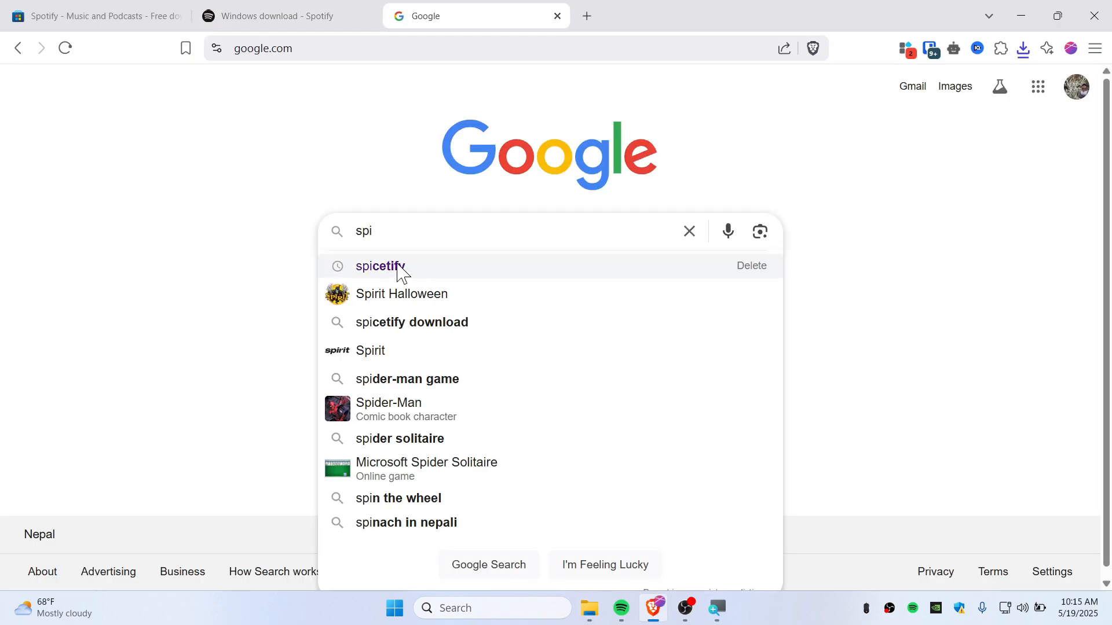
- Find spicetify.app via Google, copy the PowerShell install command and search Start for PowerShell
click(379, 267)
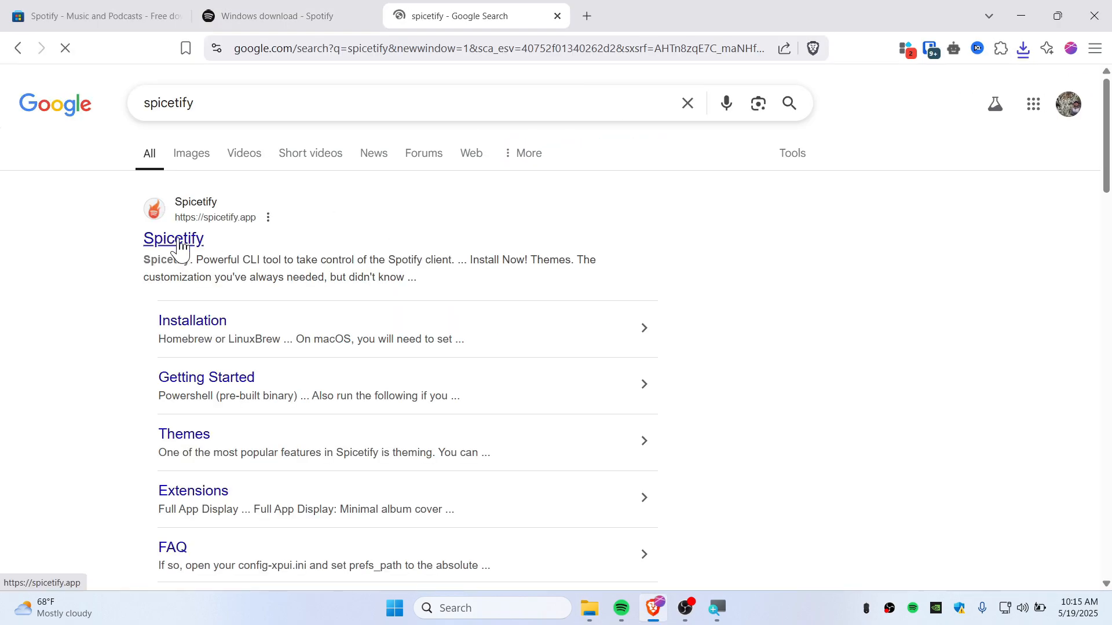
click(173, 238)
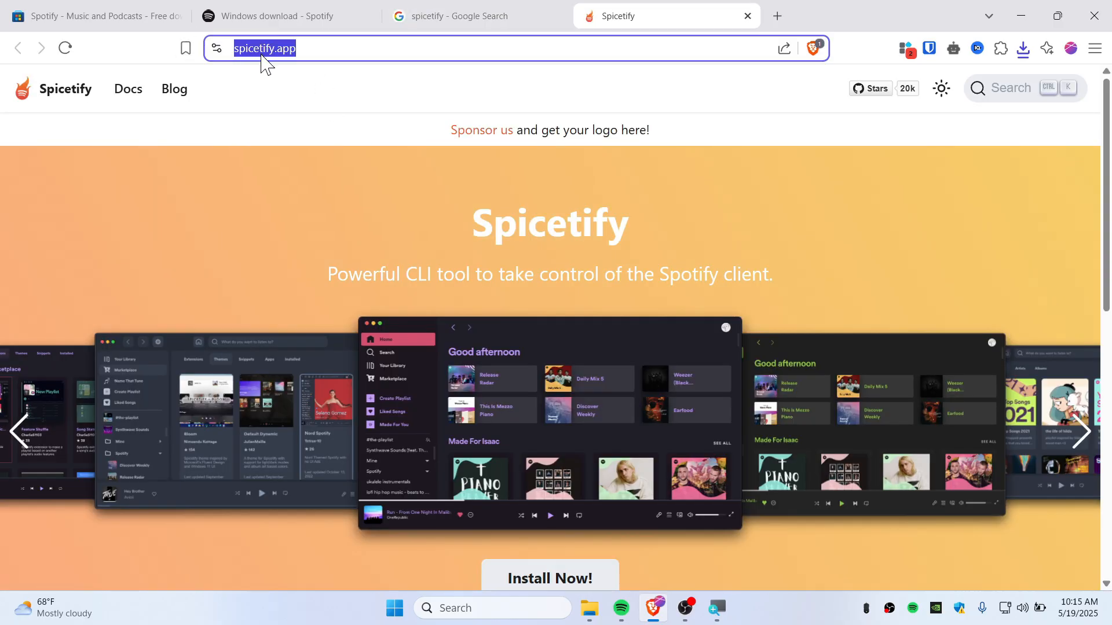
scroll(down, 3)
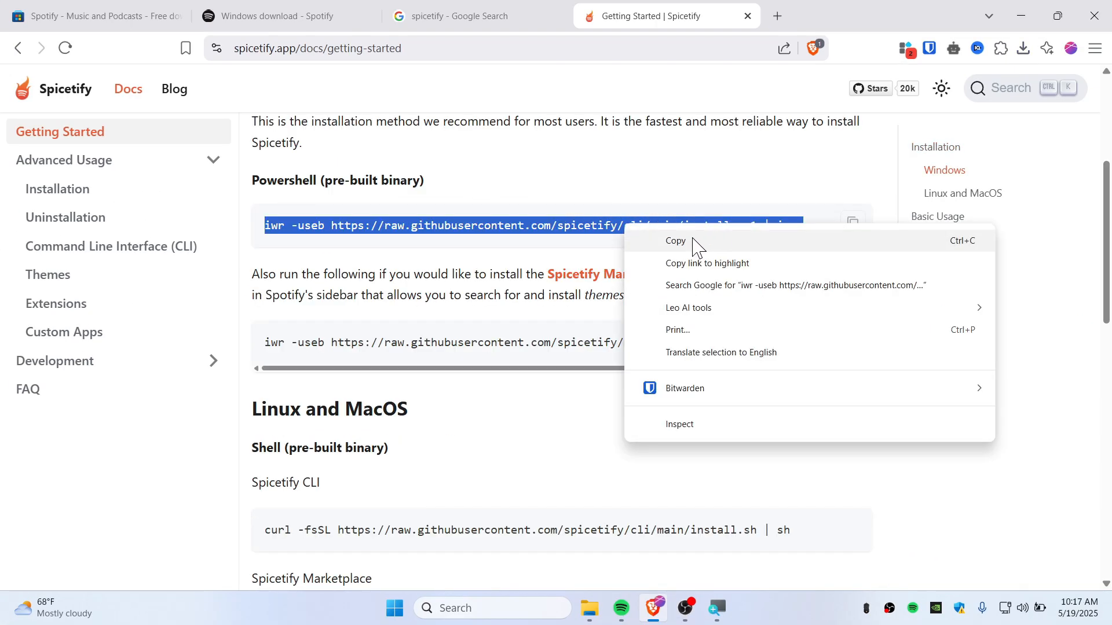
click(674, 241)
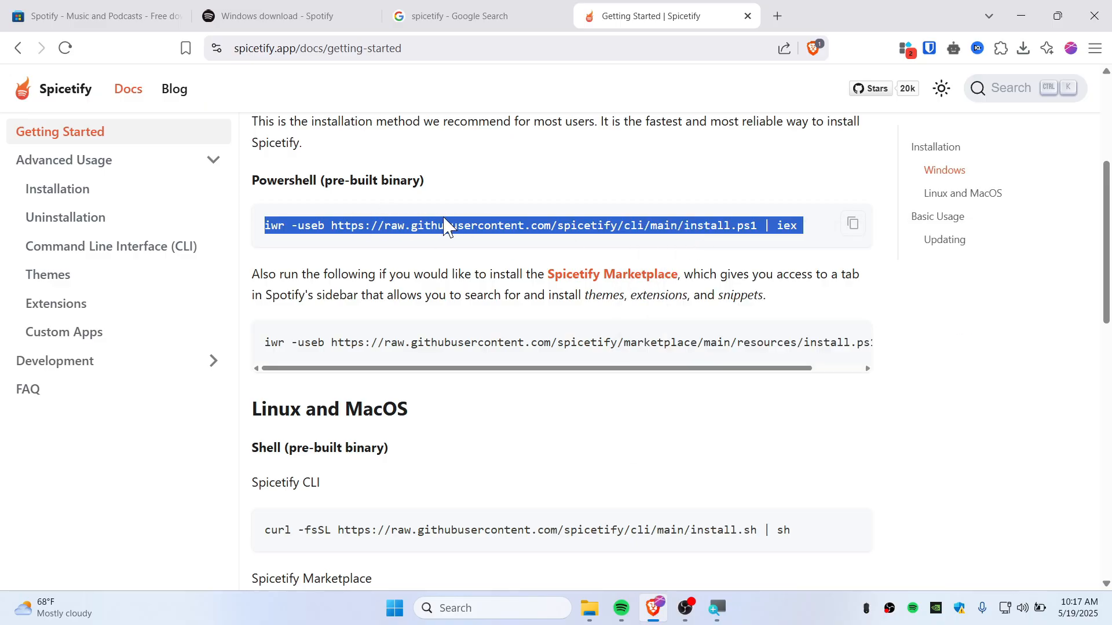
text(power)
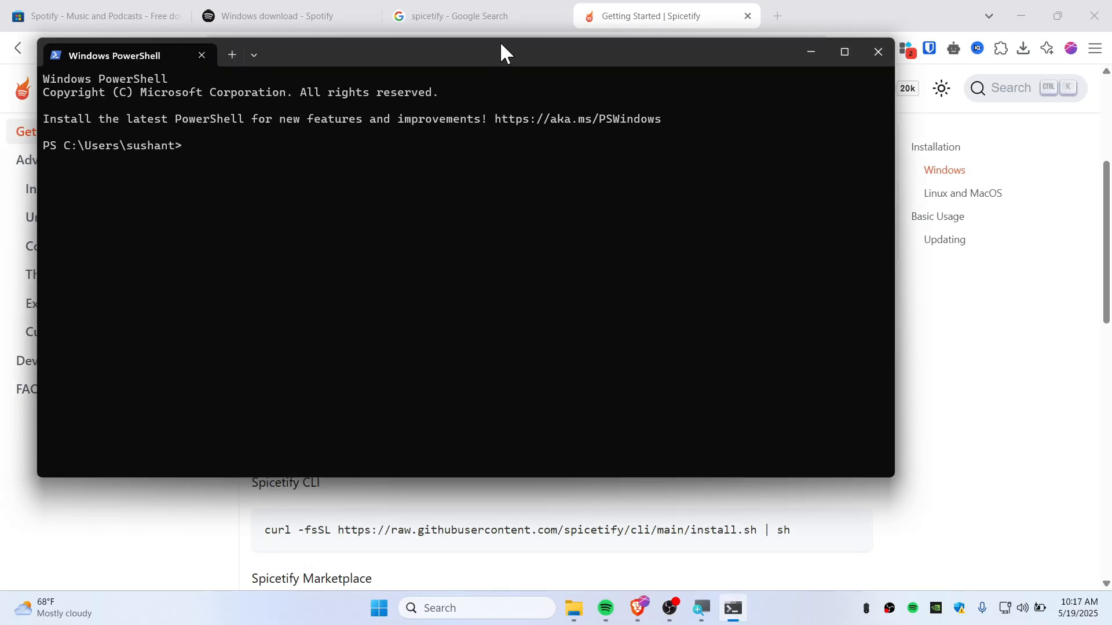
- Run the Spicetify install.ps1 one-liner and confirm with 'y' until Spotify is spiced up
text(iwr -useb https://raw.githubusercontent.com/spicetify/cli/main/install.ps1 | iex)
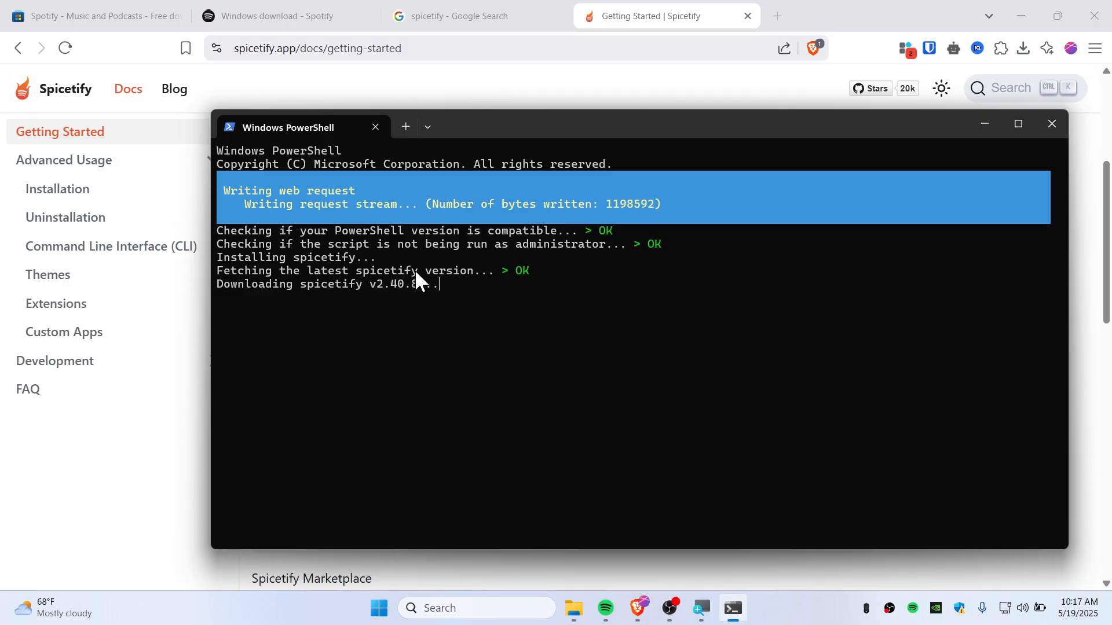
mouse_move(461, 286)
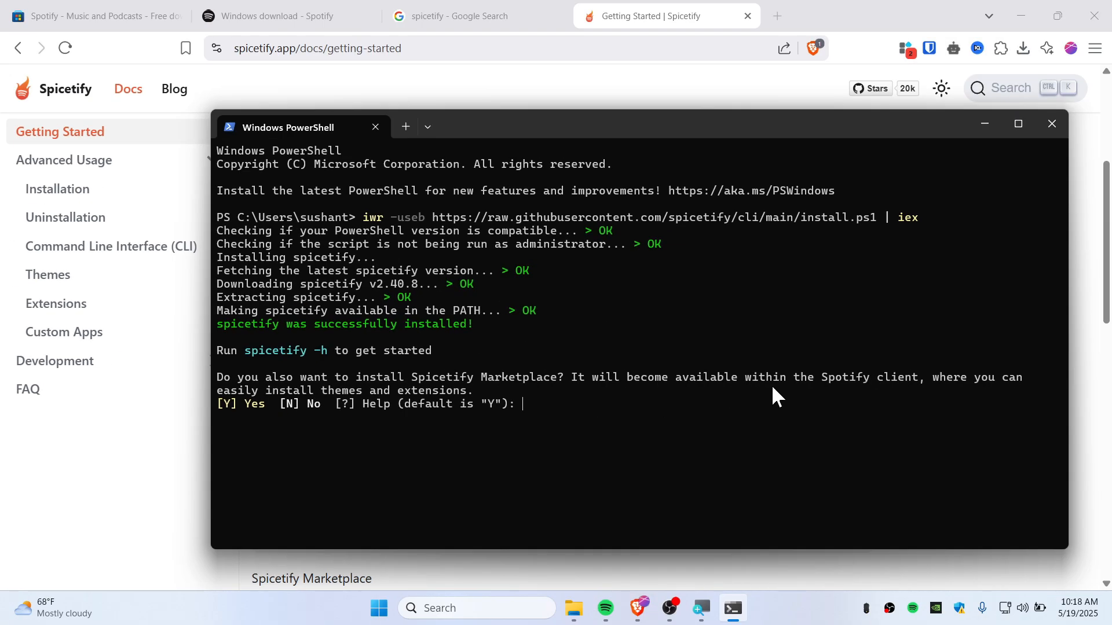
mouse_move(946, 401)
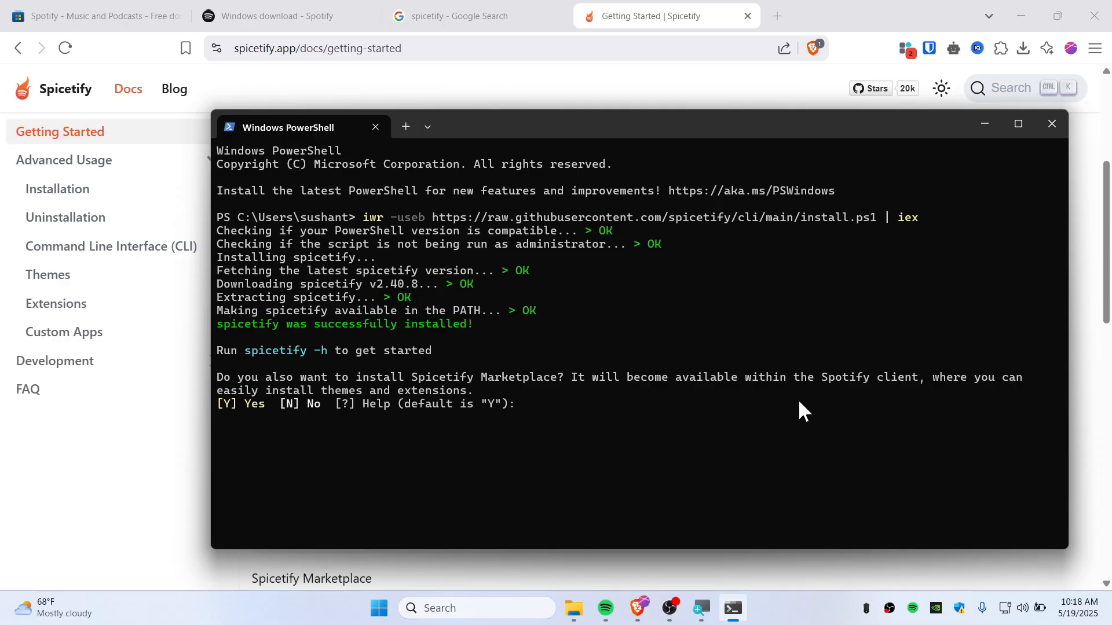
mouse_move(543, 419)
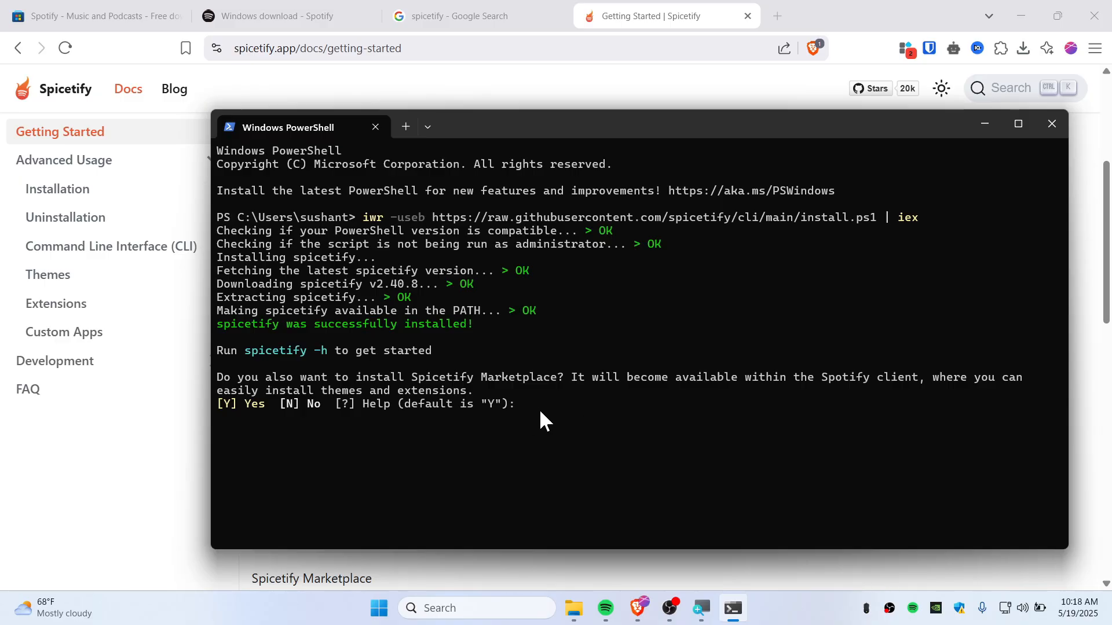
text(y)
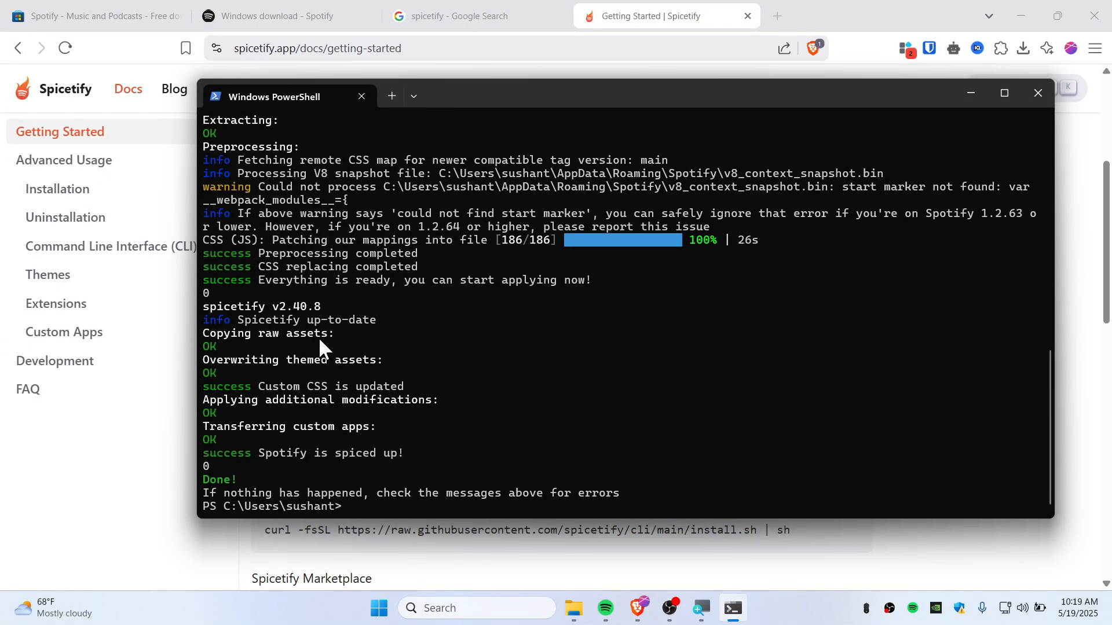
mouse_move(251, 218)
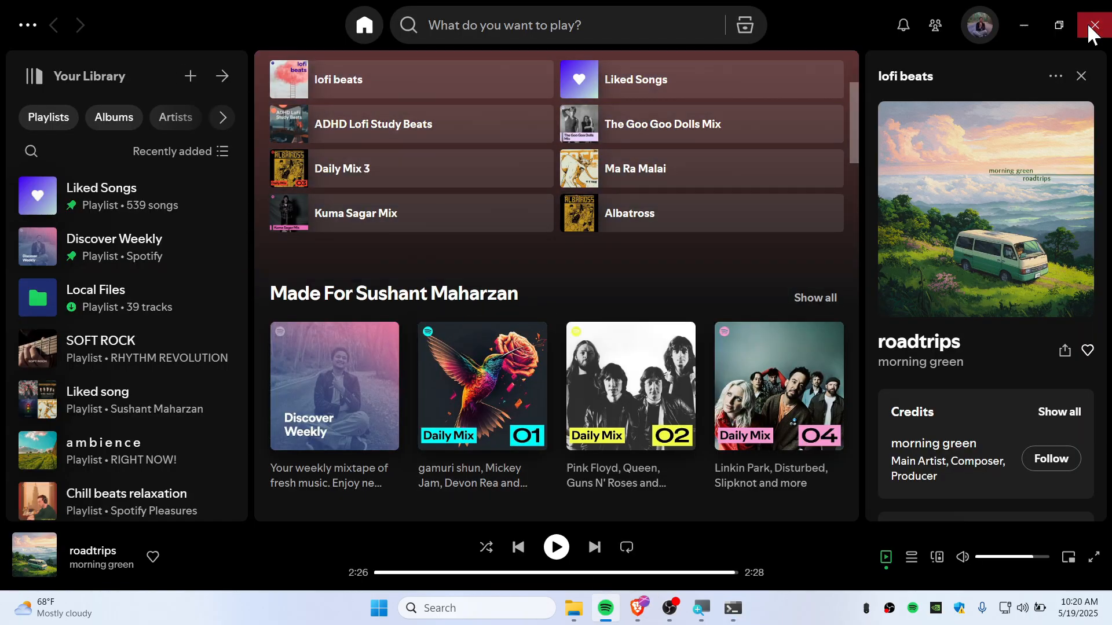
- Close Spotify and relaunch it from the Start menu so Spicetify loads
click(1094, 24)
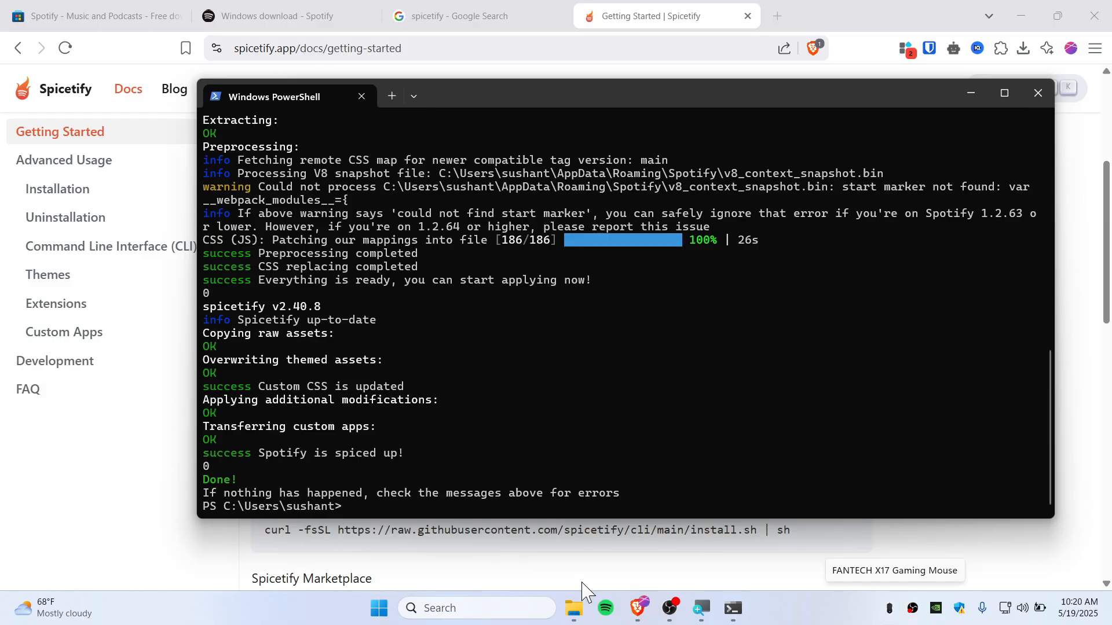
mouse_move(665, 554)
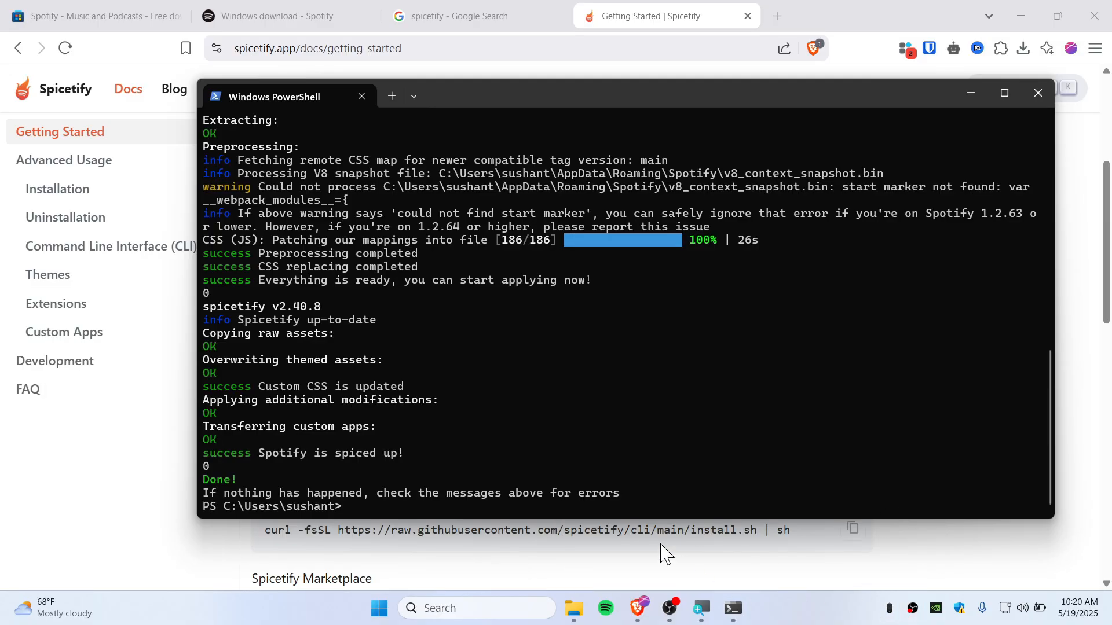
click(379, 608)
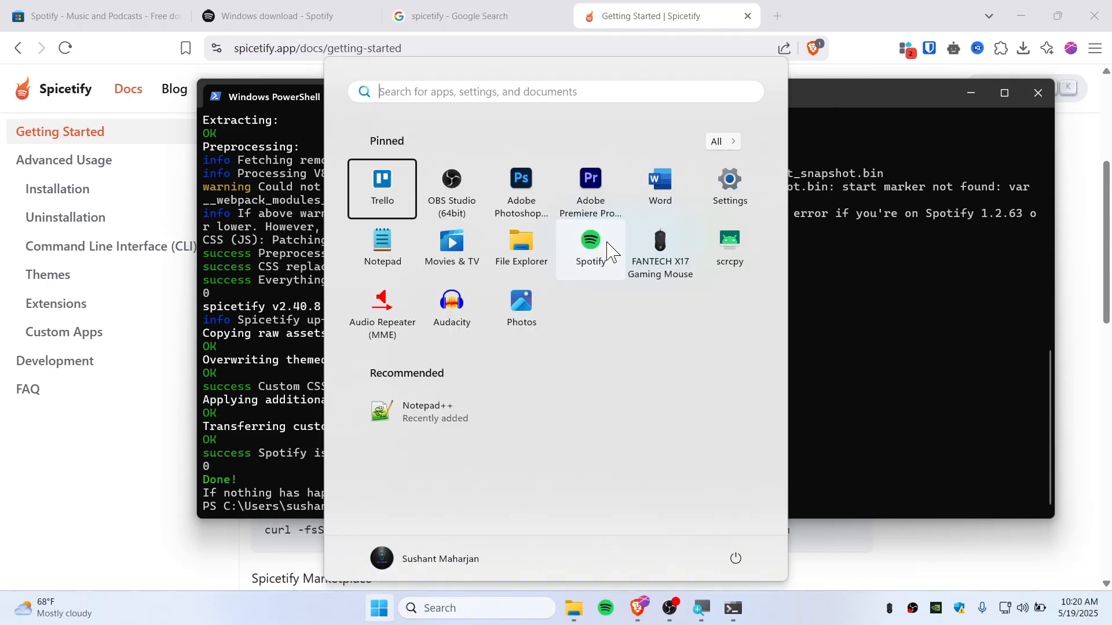
click(590, 244)
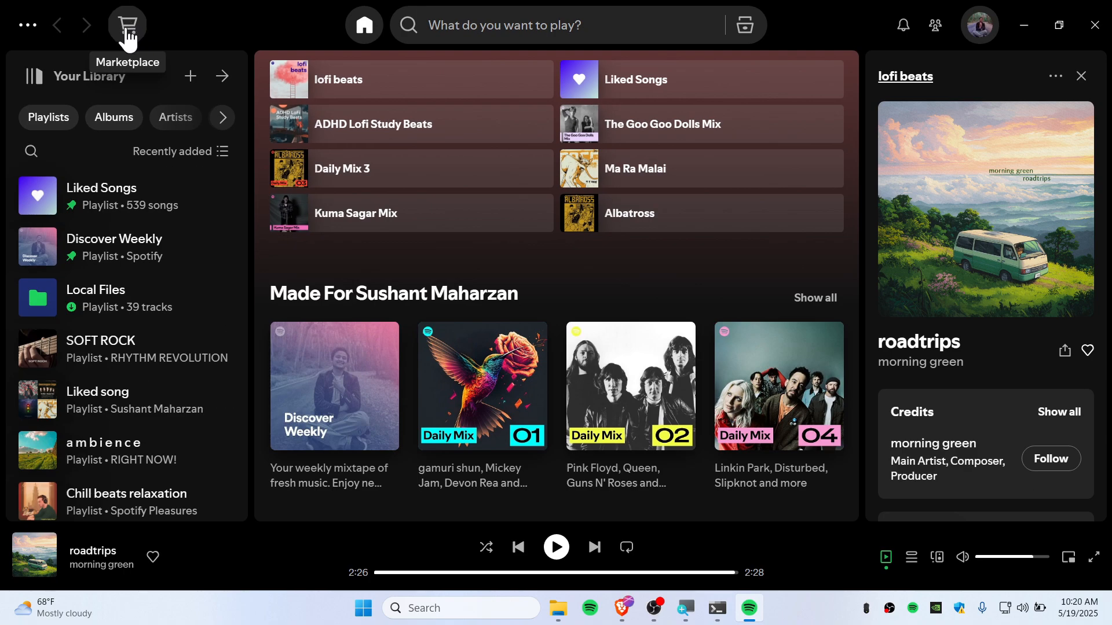
- Install the StarryNight Vibrant - Dynamic Gradient theme from the Marketplace Themes list
click(127, 24)
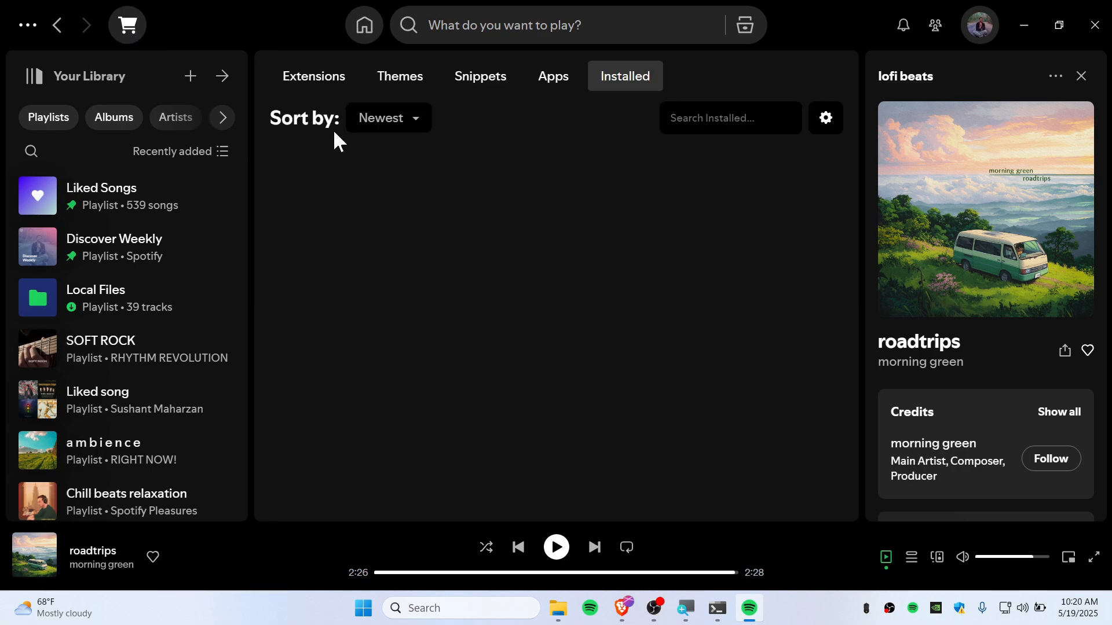
mouse_move(521, 233)
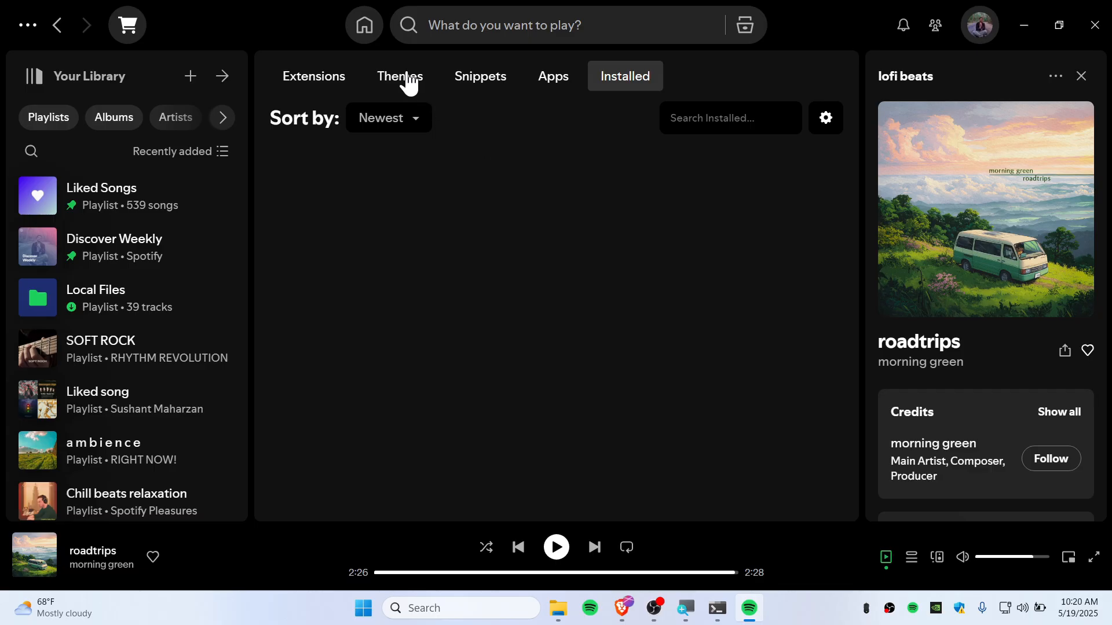
click(398, 77)
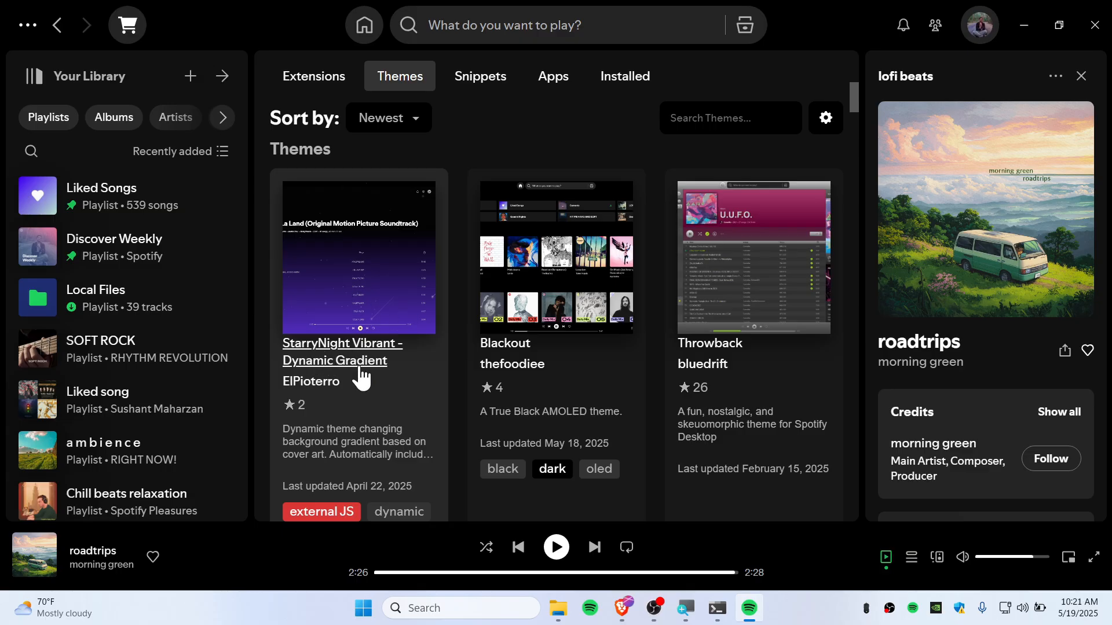
mouse_move(404, 361)
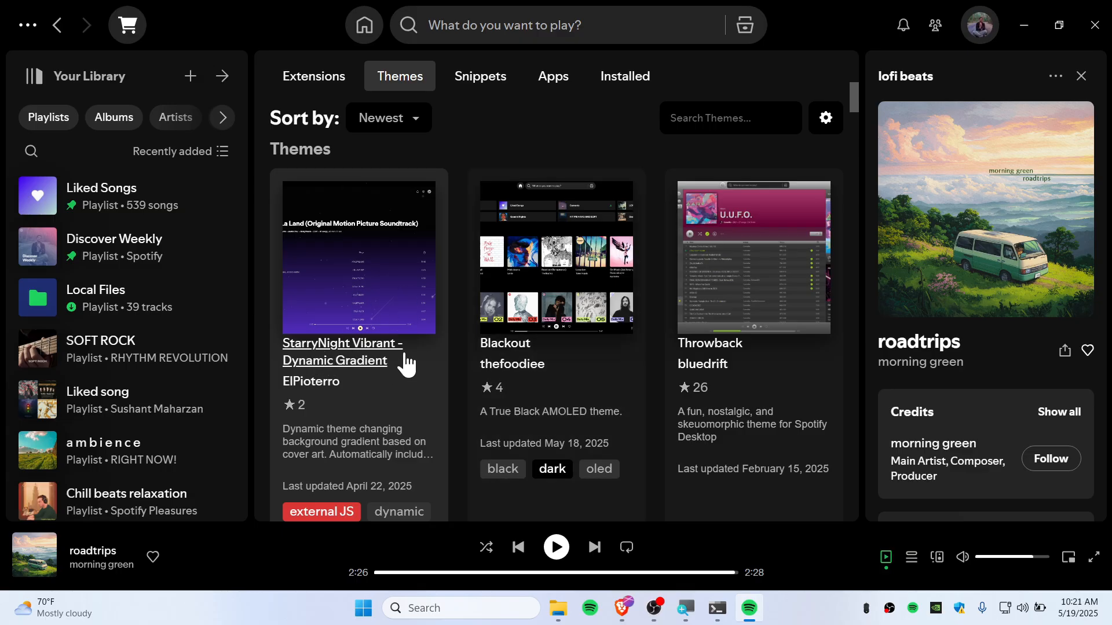
scroll(down, 3)
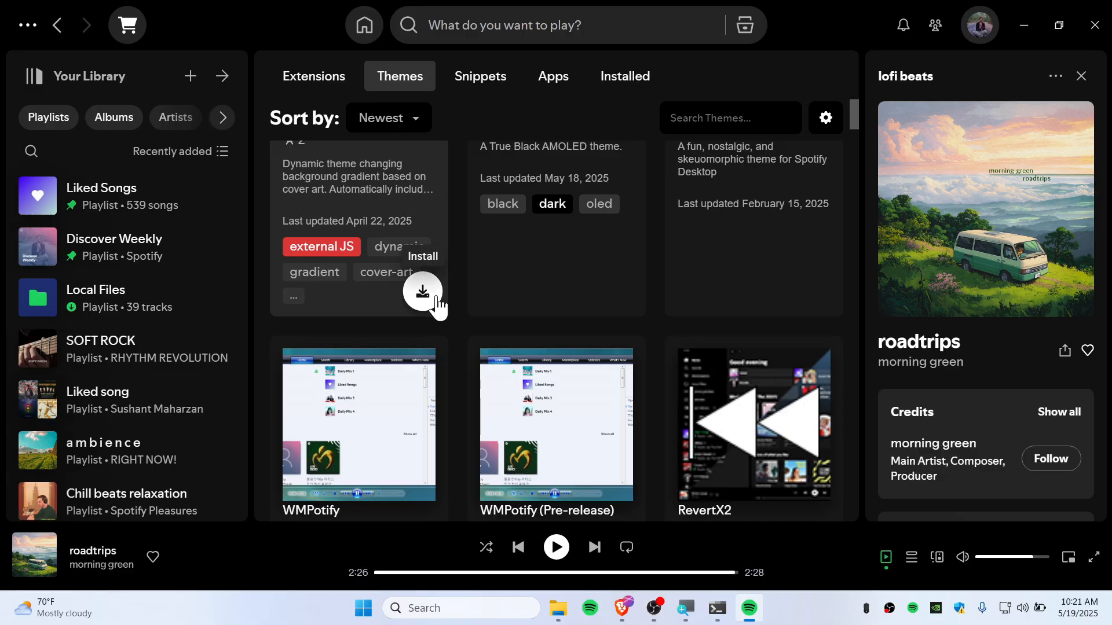
click(422, 290)
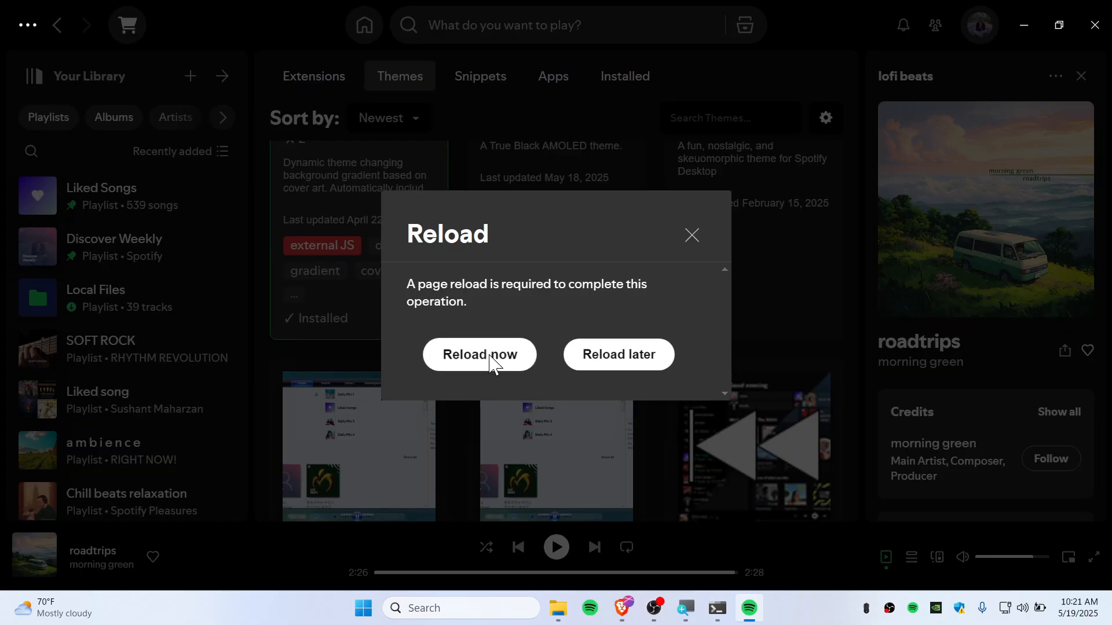
- Reload Spotify now so the StarryNight Vibrant theme is applied
click(480, 355)
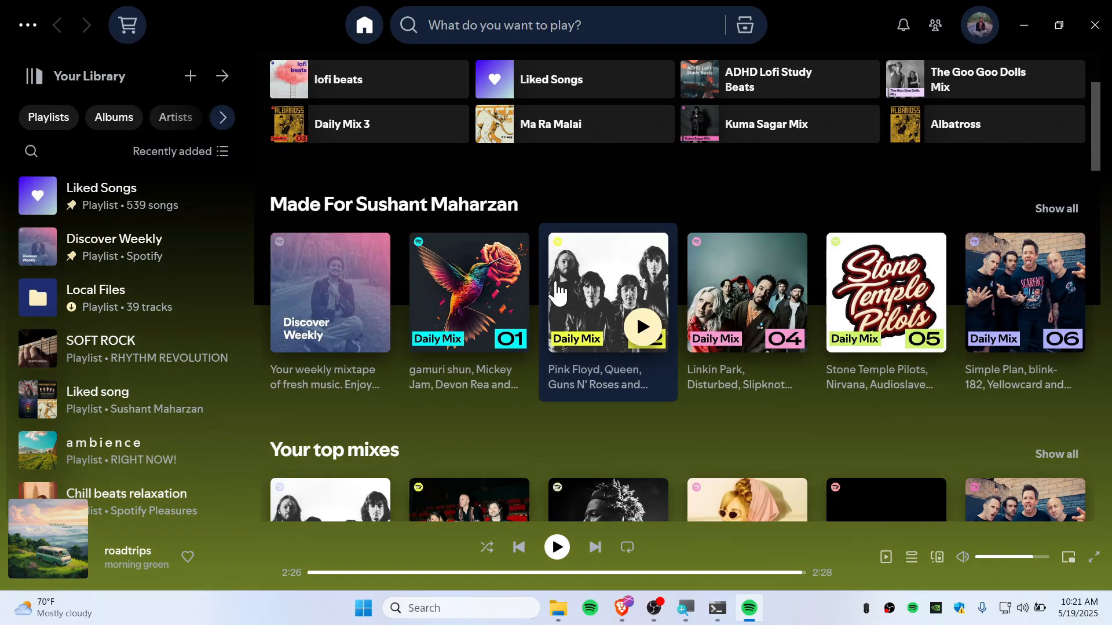
mouse_move(468, 401)
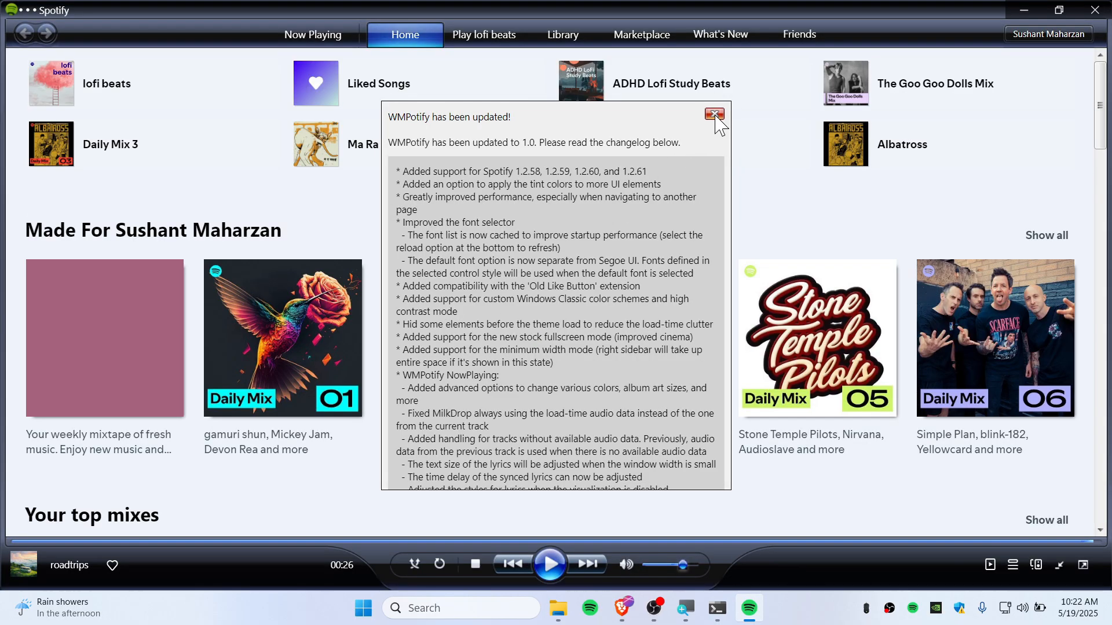
- Dismiss the WMPotify notice and browse the Marketplace Extensions listing
click(714, 115)
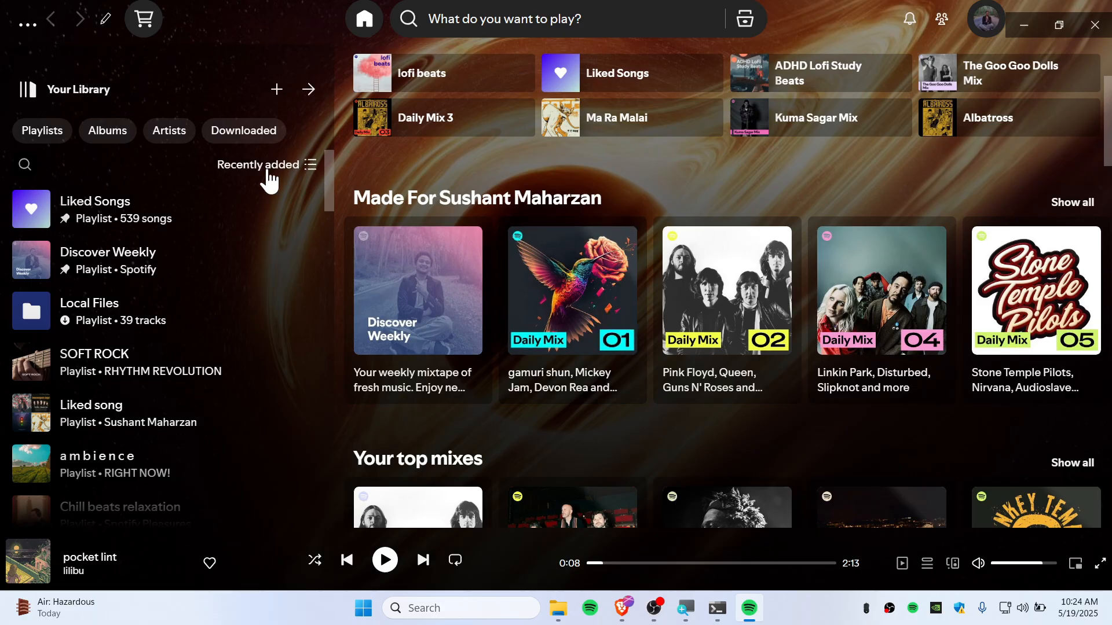
click(142, 18)
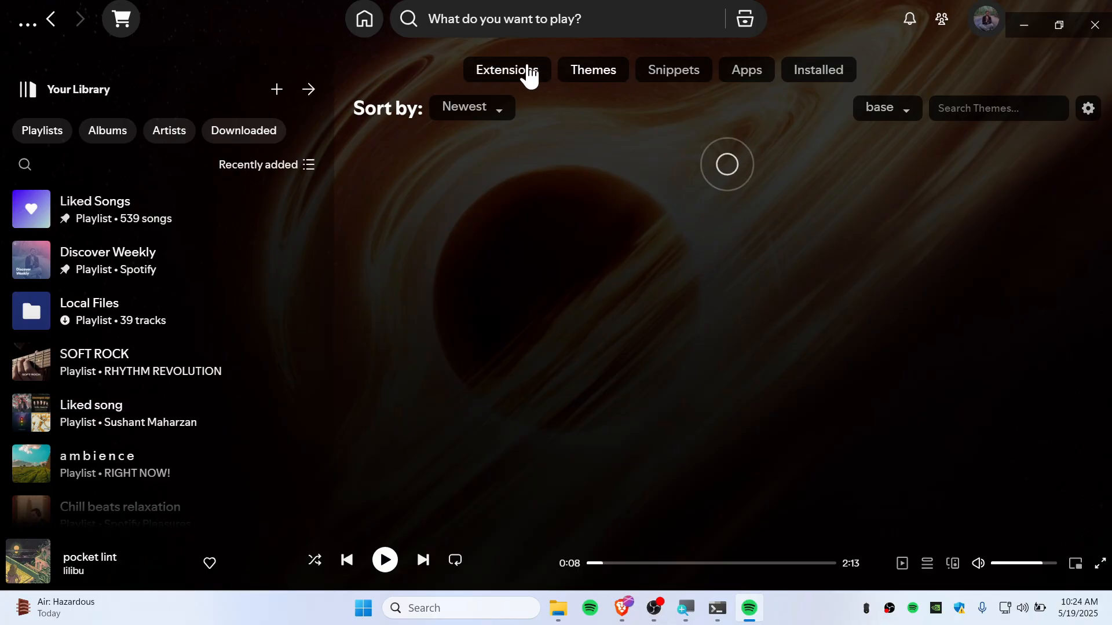
click(506, 69)
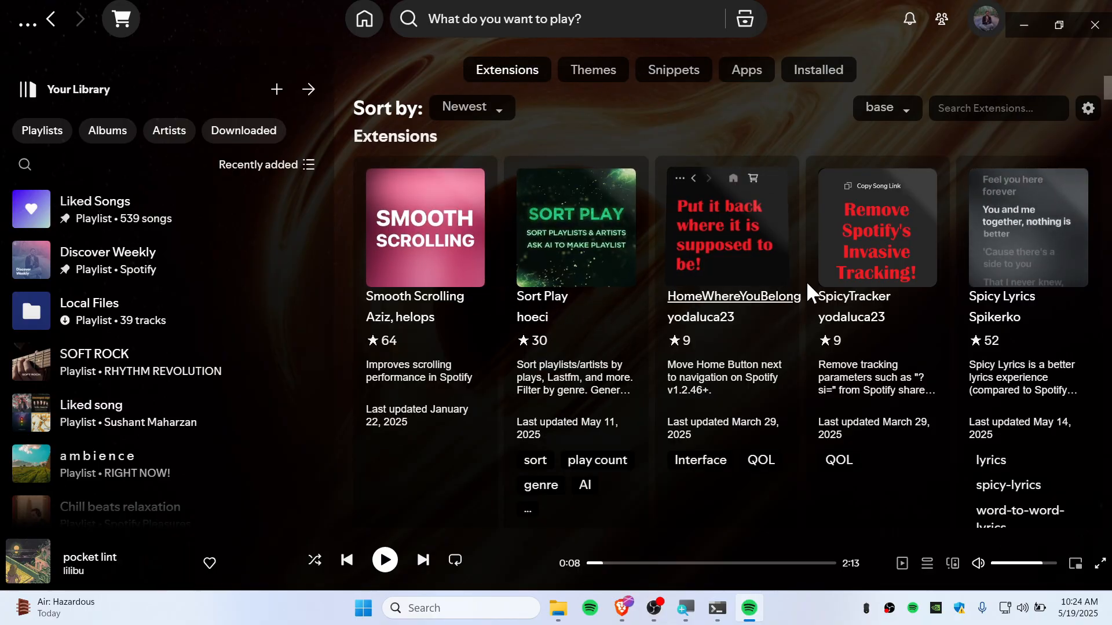
scroll(down, 3)
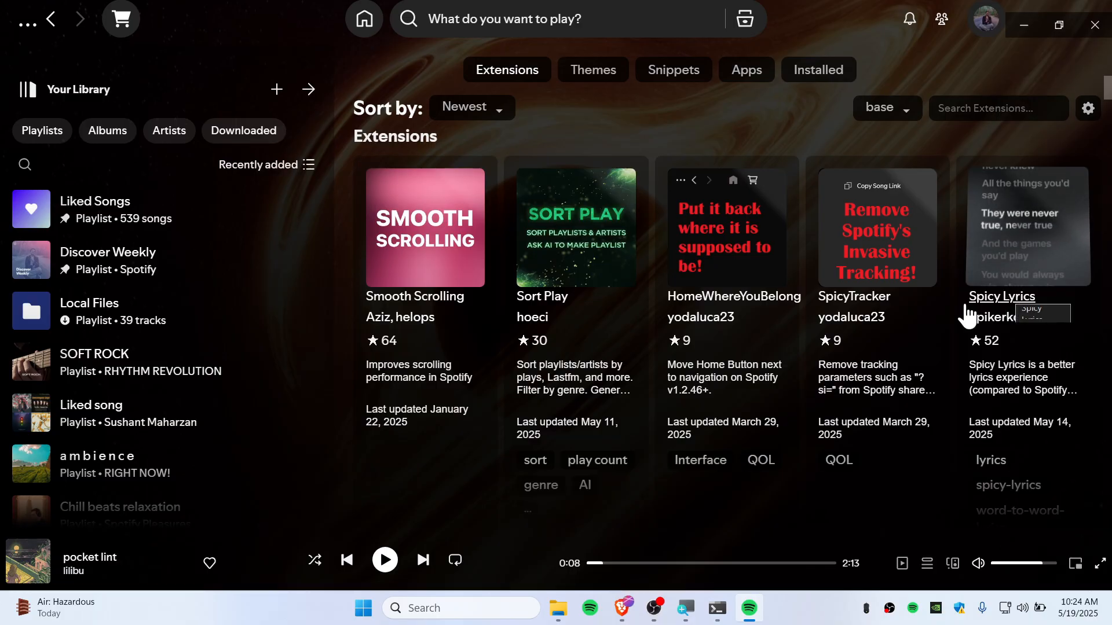
scroll(down, 3)
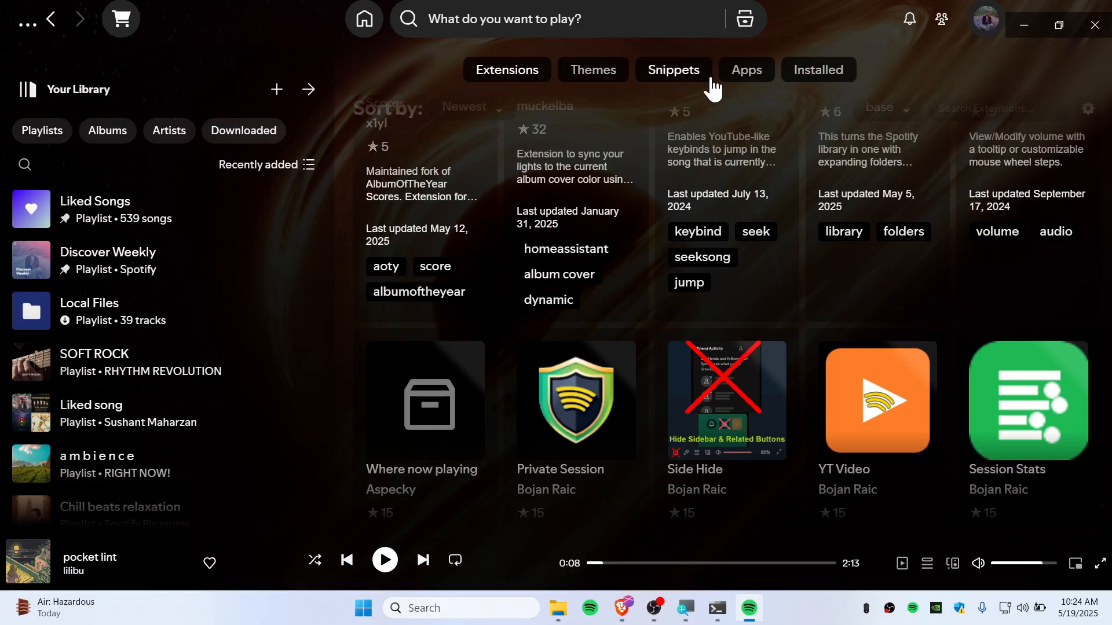
mouse_move(747, 69)
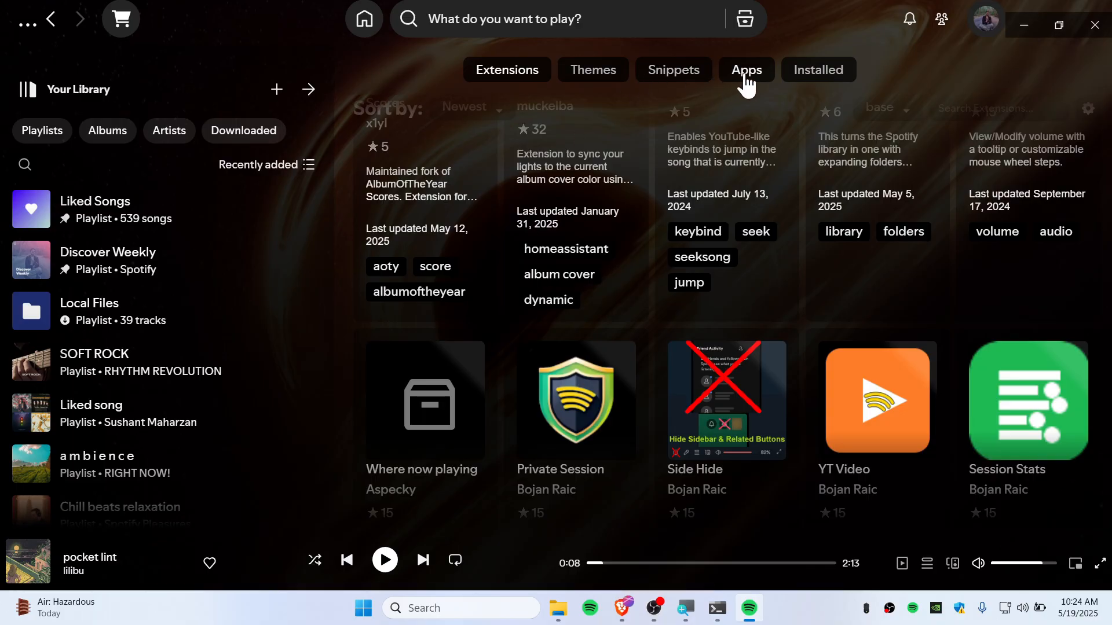
- Browse the Marketplace custom Apps listing, then restore Spotify to a smaller window
click(746, 69)
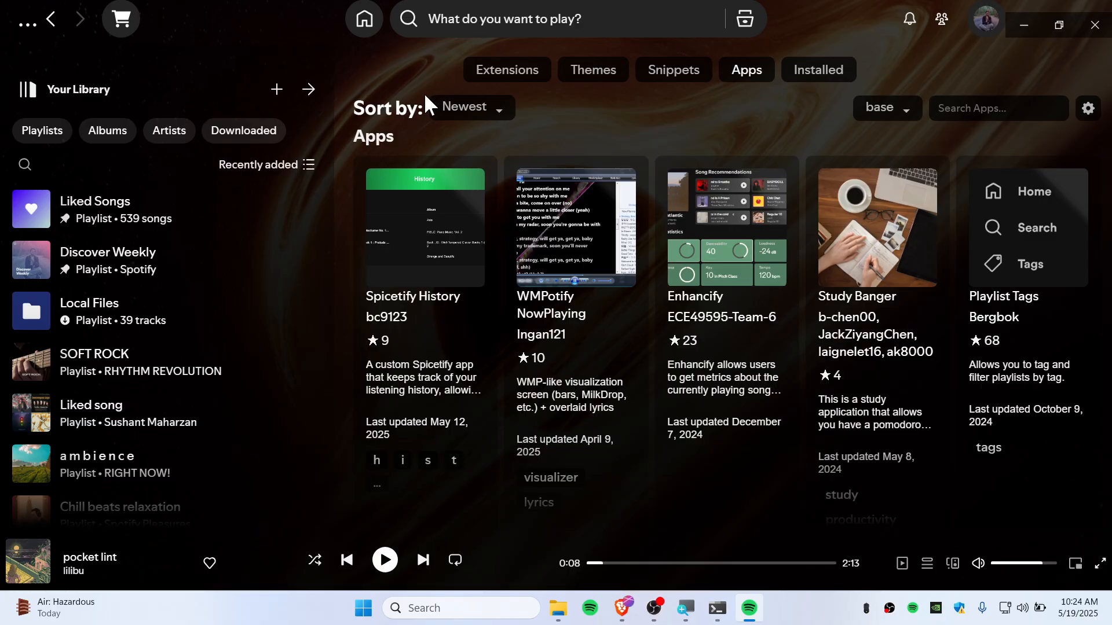
mouse_move(819, 56)
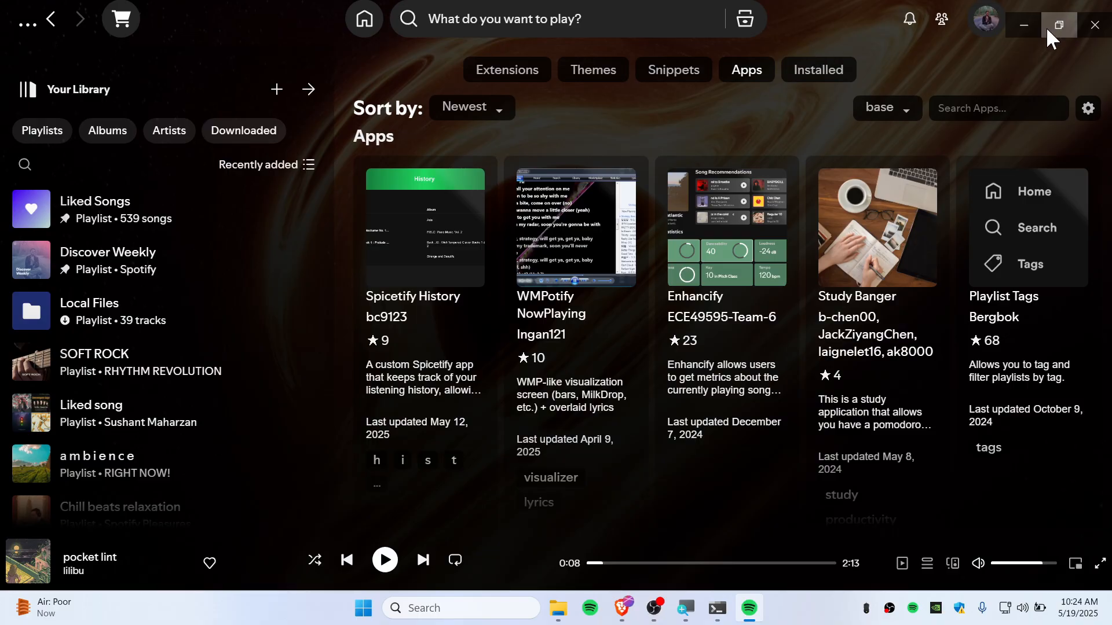
click(1058, 25)
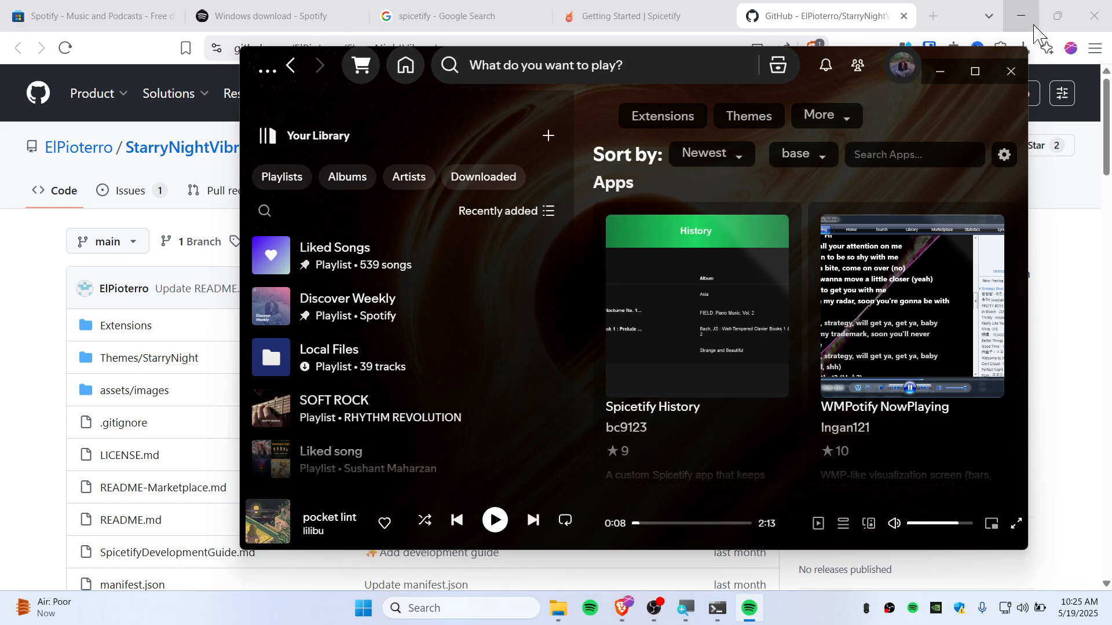
mouse_move(1022, 15)
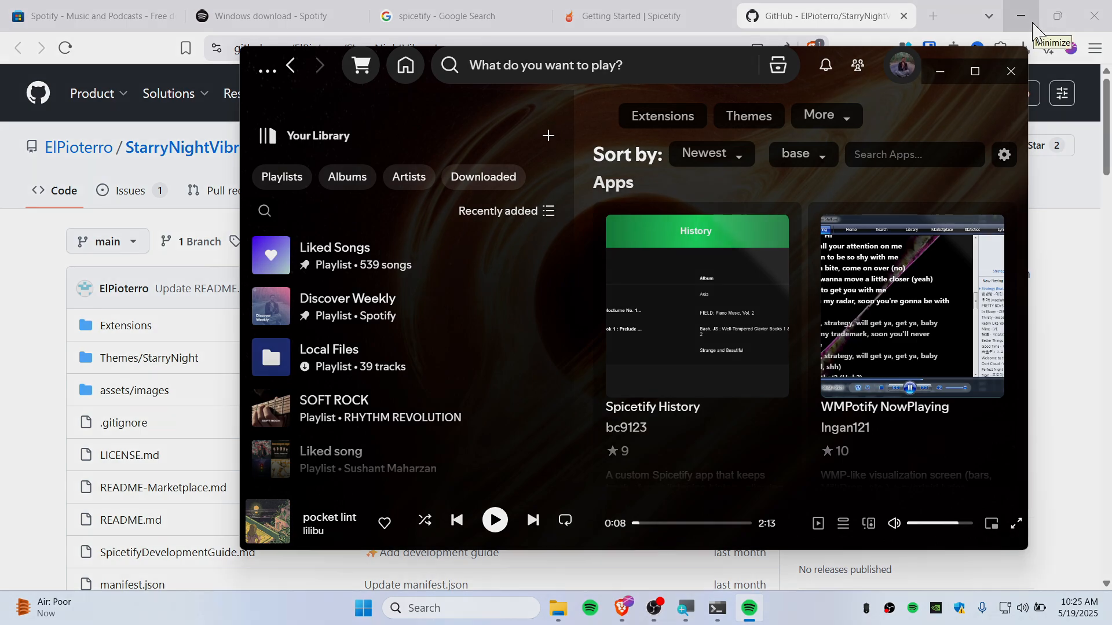